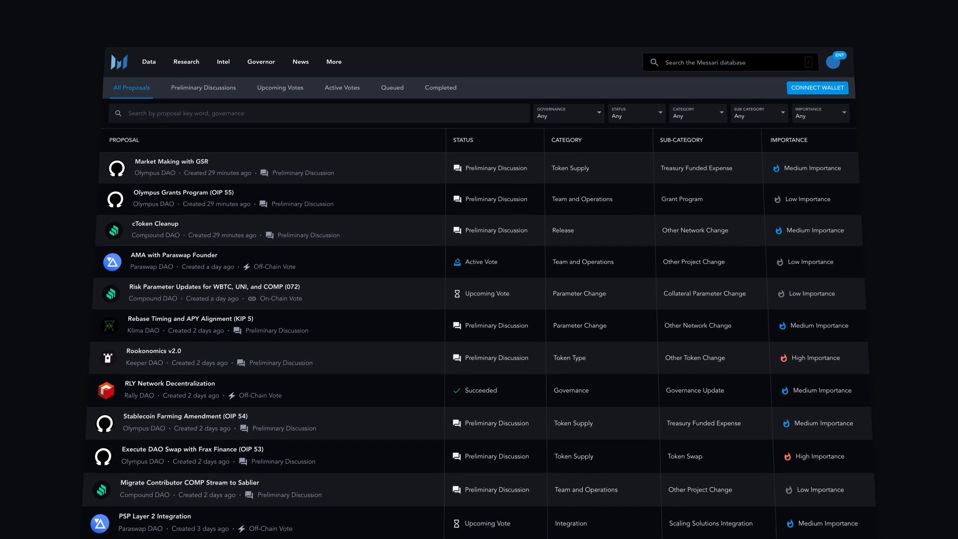
# Switch through Preliminary Discussions and Active Votes to the Completed proposals list.
pyautogui.click(203, 88)
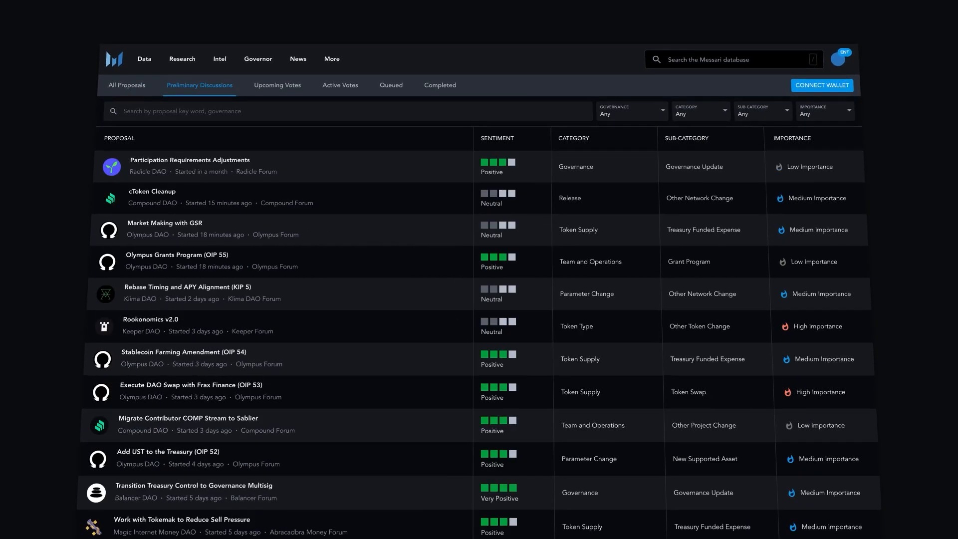
pyautogui.click(340, 85)
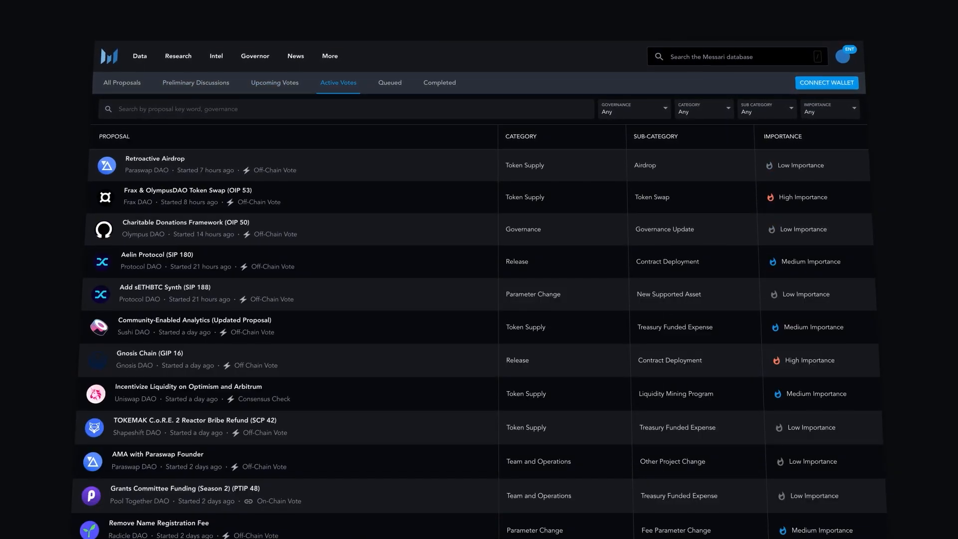
pyautogui.click(439, 83)
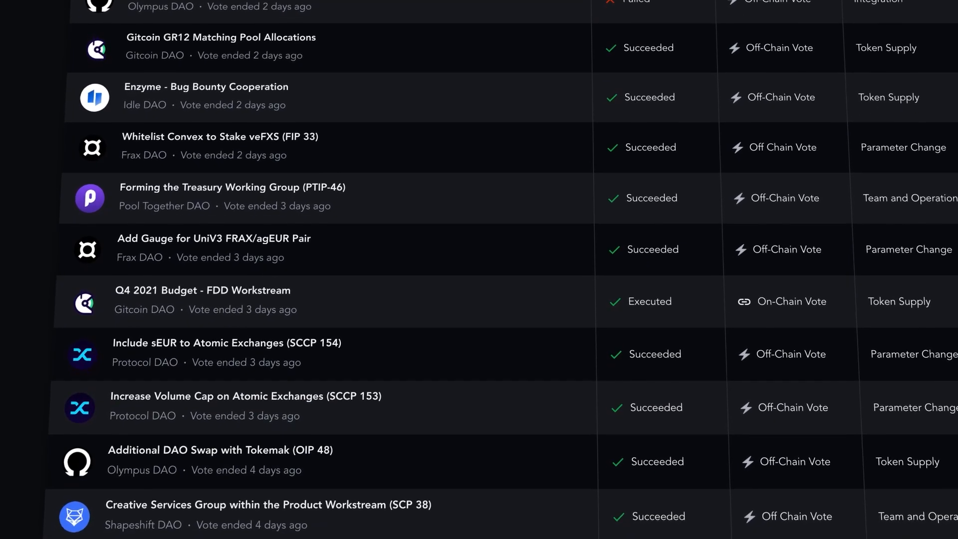
pyautogui.scroll(3)
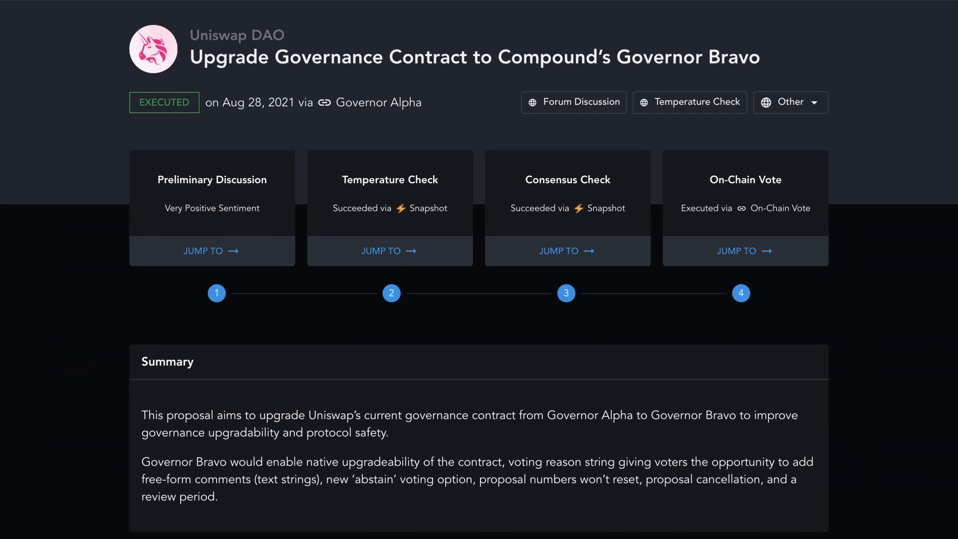
# Scroll through the proposal's stages and summary down to the Compound Risk Parameter Updates (071) details.
pyautogui.scroll(-3)
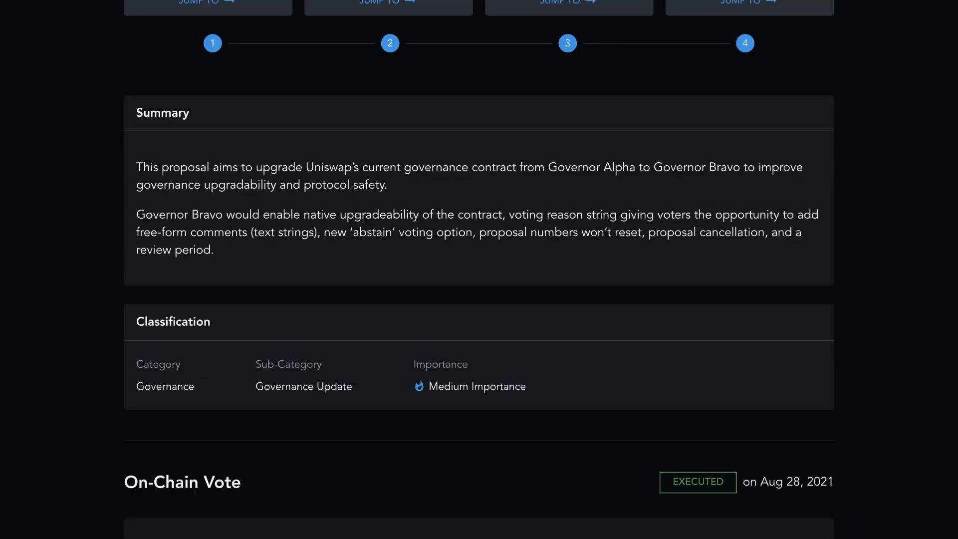
pyautogui.scroll(-3)
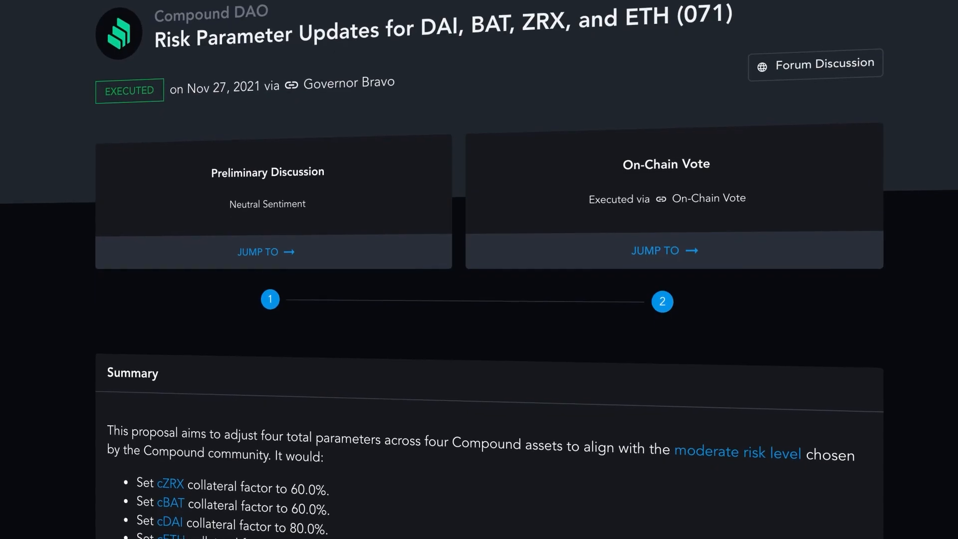
pyautogui.scroll(-3)
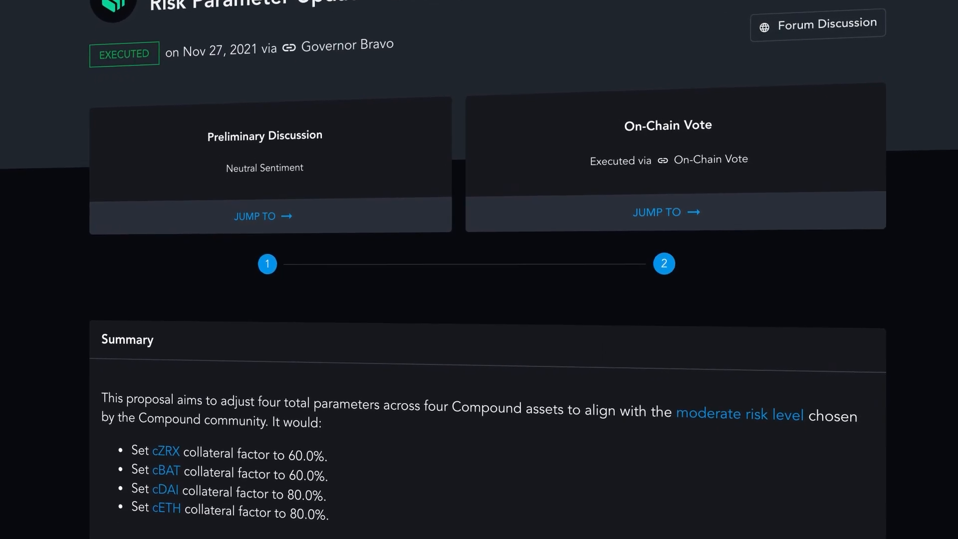
pyautogui.scroll(-3)
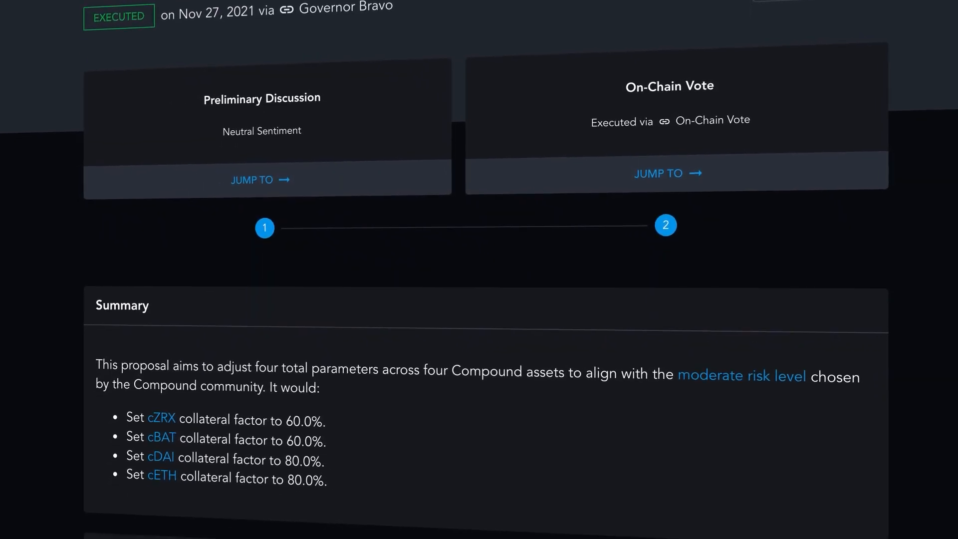
pyautogui.scroll(-3)
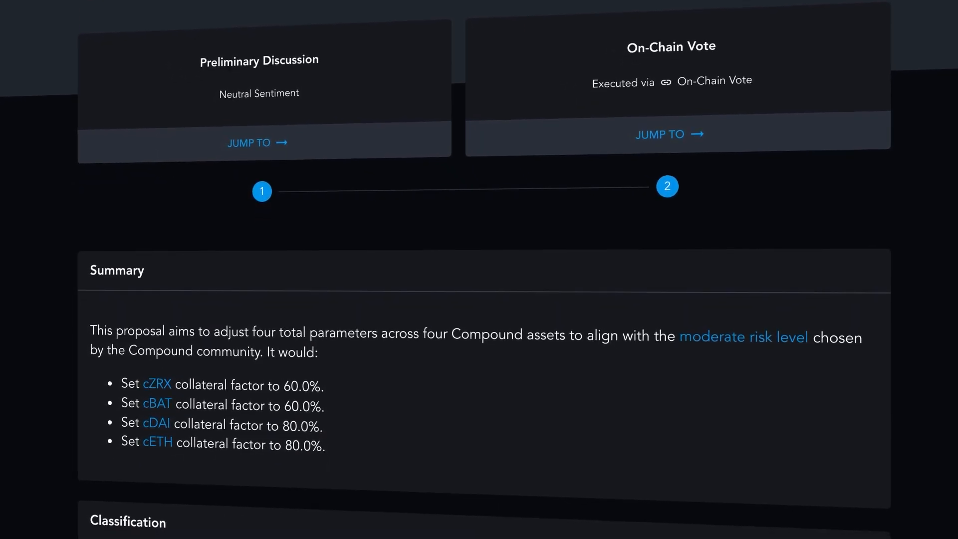
pyautogui.scroll(-3)
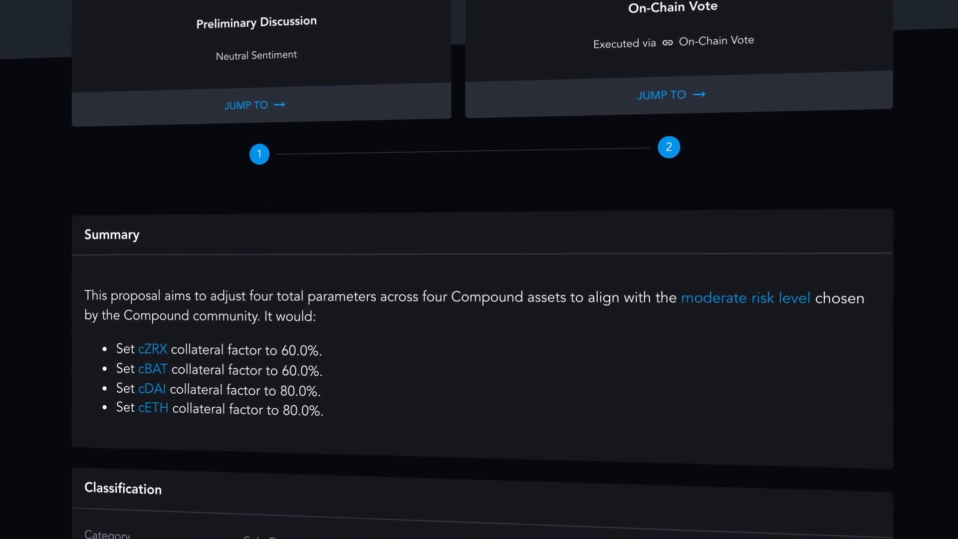
pyautogui.scroll(-3)
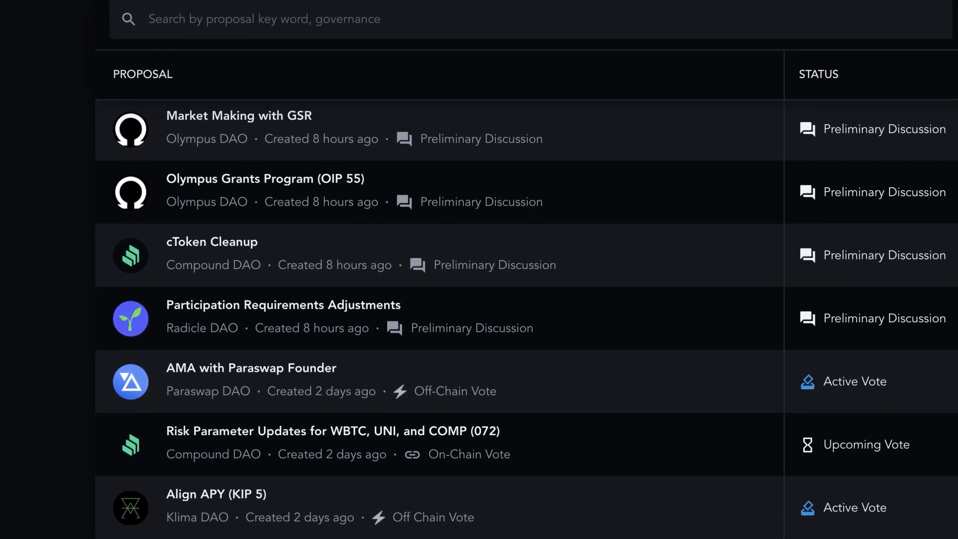
# Scroll the All Proposals feed and start filtering it by governance.
pyautogui.scroll(-3)
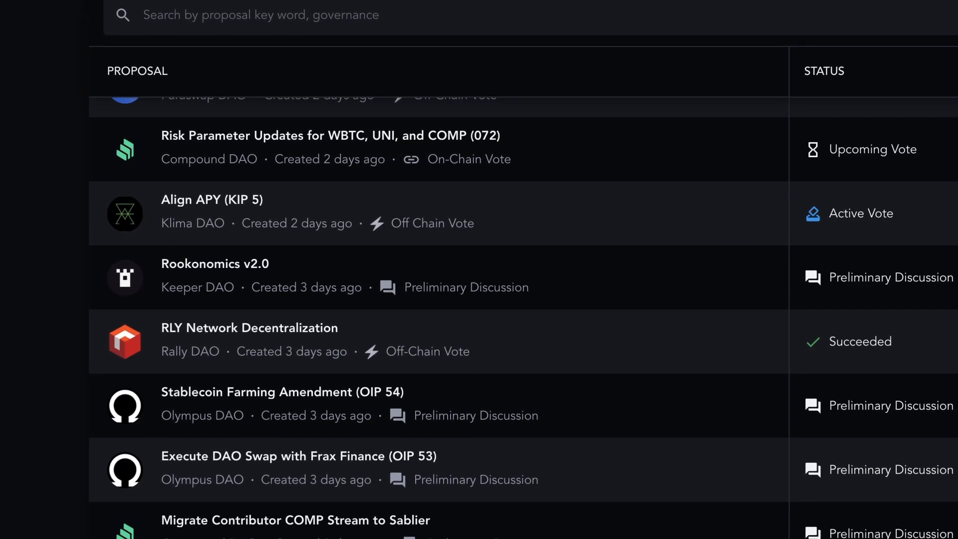
pyautogui.scroll(-3)
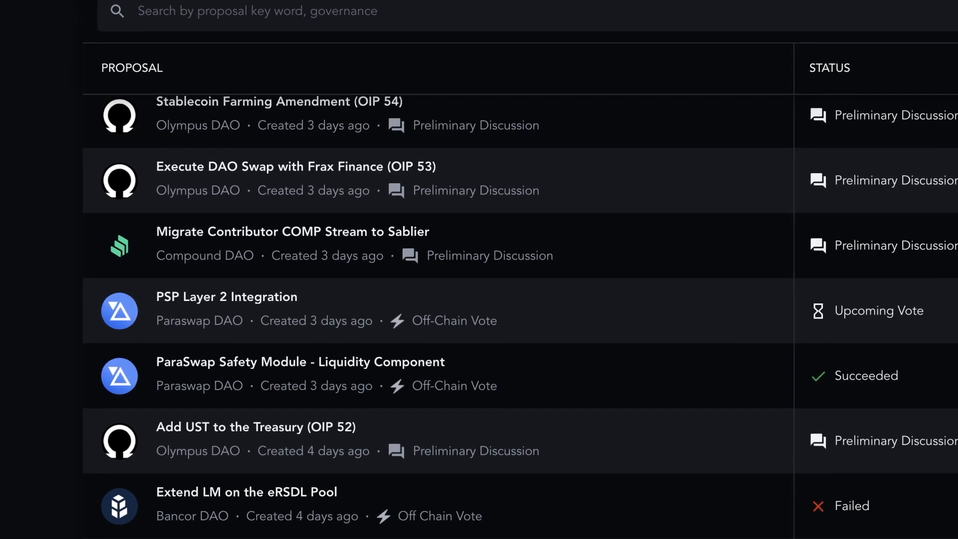
pyautogui.click(385, 105)
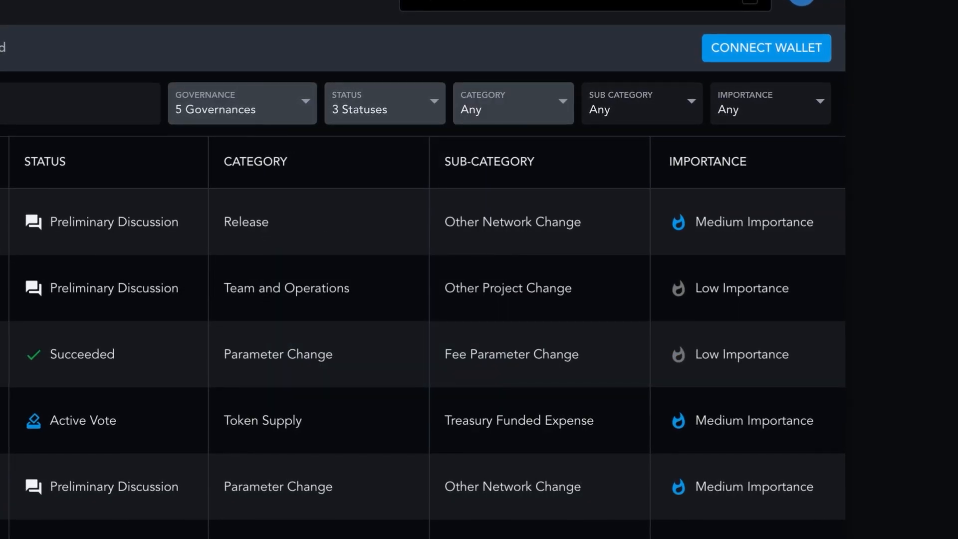
# Filter the tracker to Medium importance and narrow it to active votes.
pyautogui.click(512, 102)
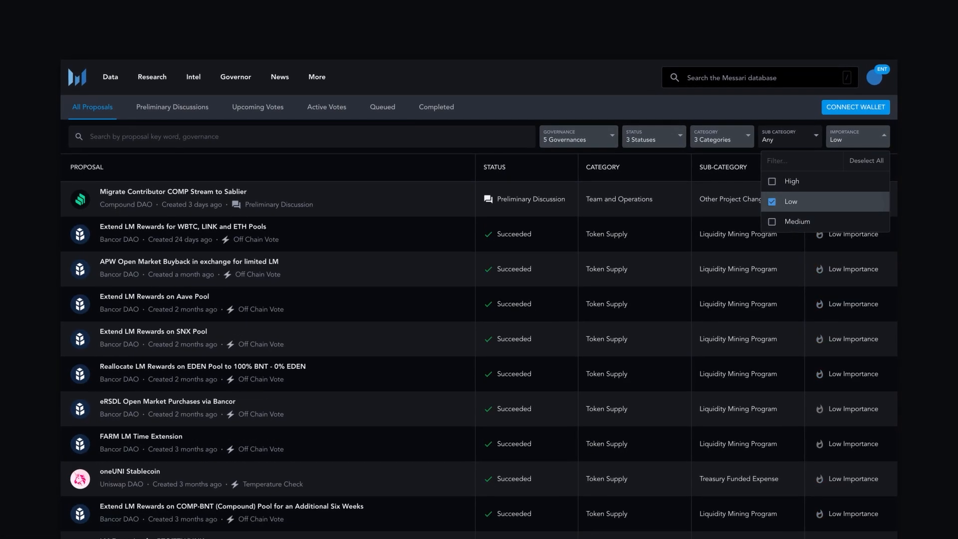
pyautogui.click(796, 224)
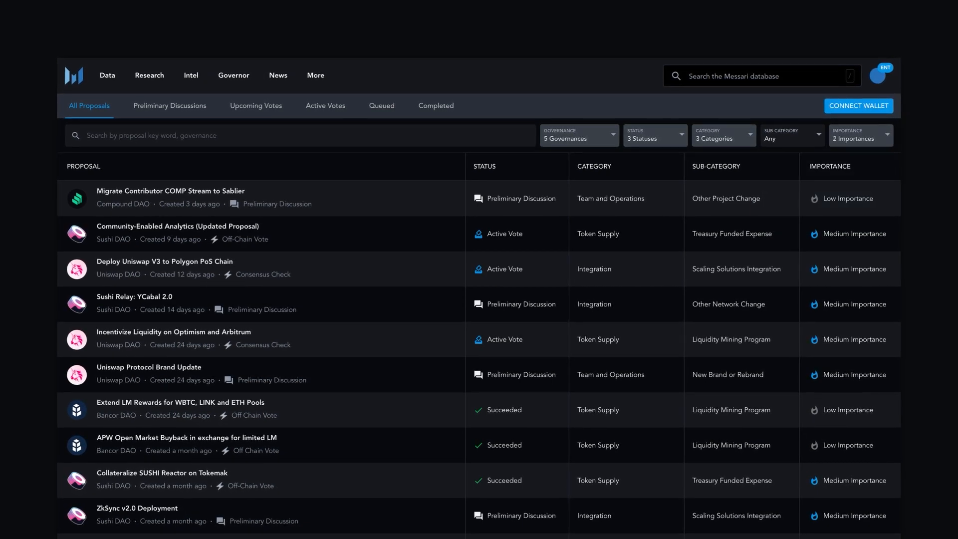
pyautogui.click(256, 105)
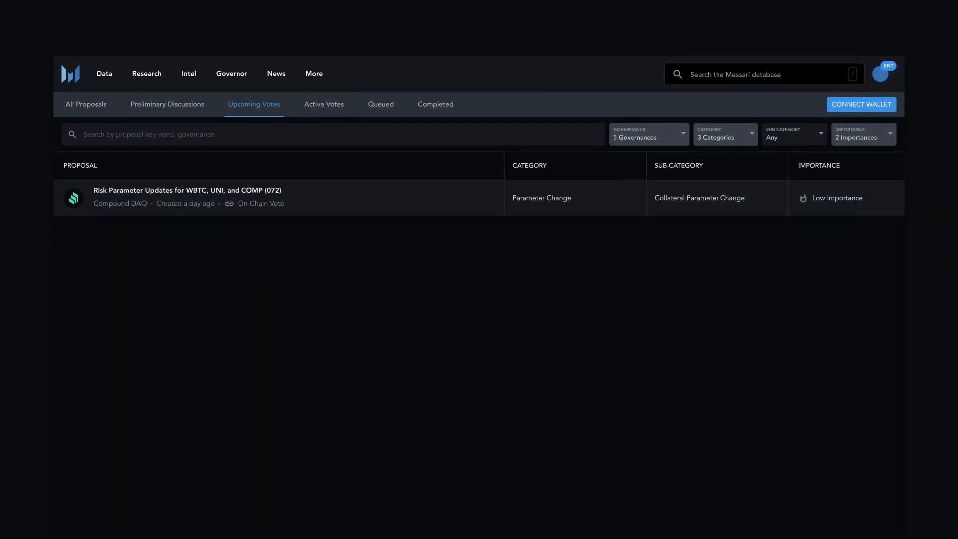
pyautogui.click(322, 102)
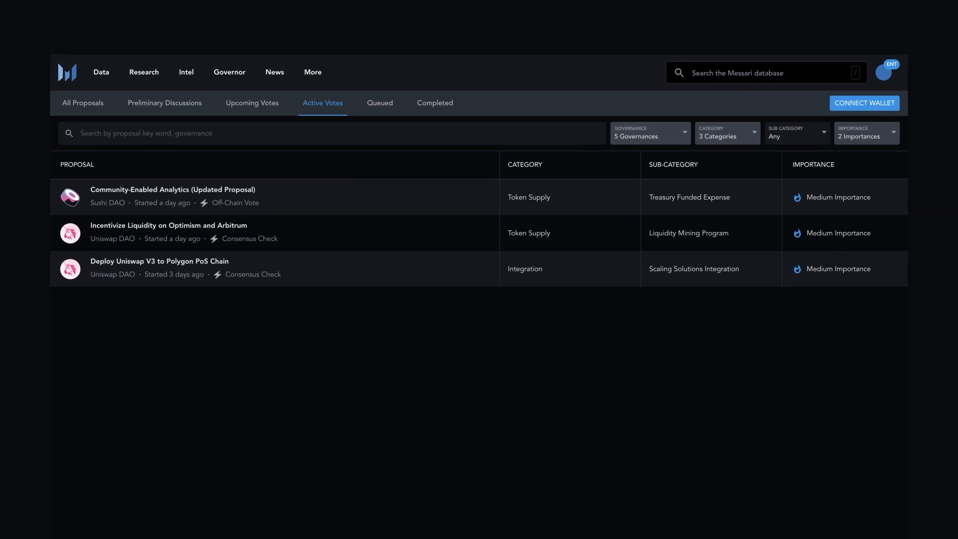
pyautogui.click(434, 103)
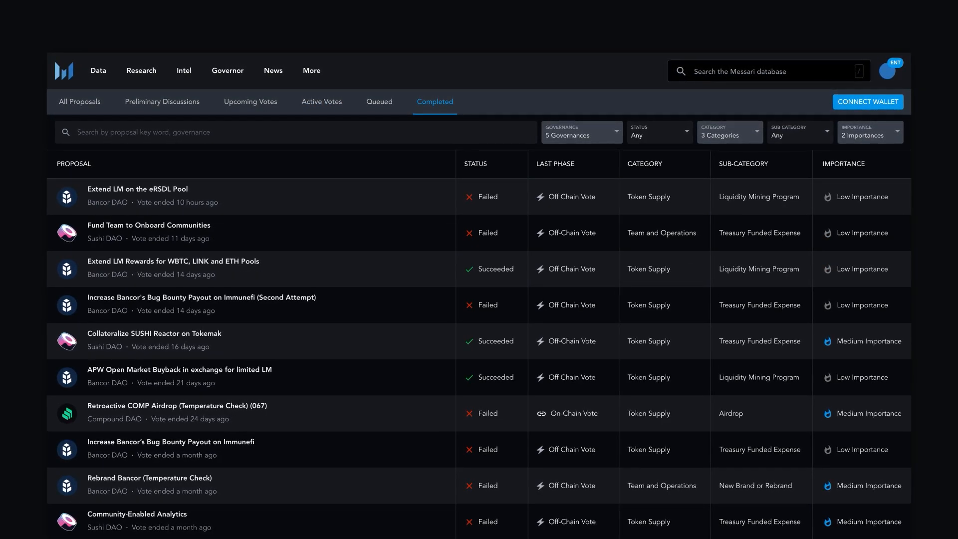
pyautogui.click(870, 131)
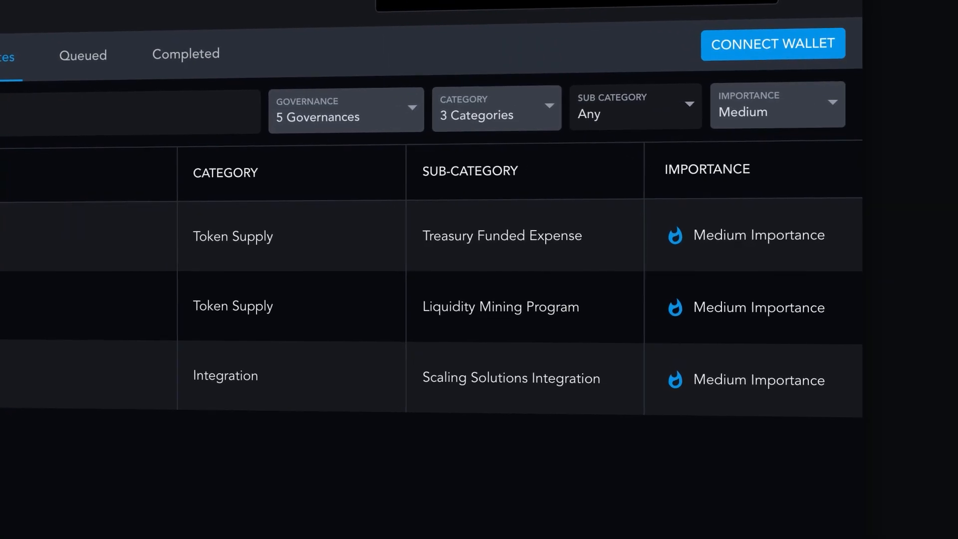
pyautogui.scroll(3)
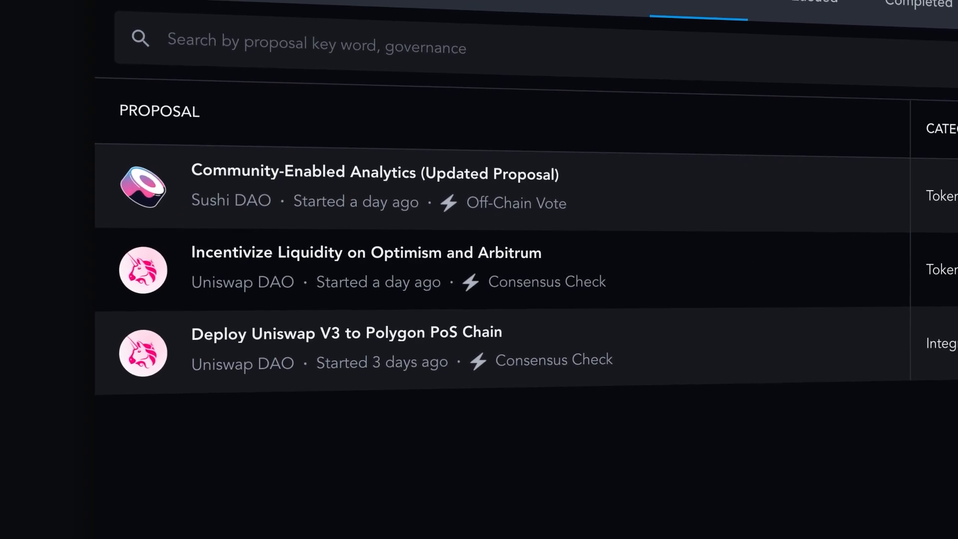
# Open the Deploy Uniswap V3 to Polygon PoS Chain proposal.
pyautogui.click(345, 333)
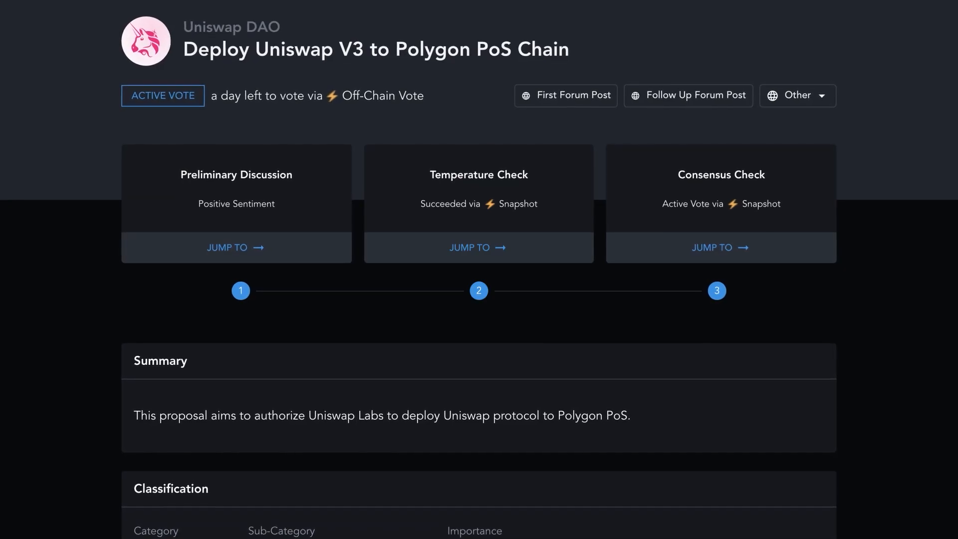
# Scroll past Summary and Classification to the Consensus Check voting wallet and vote tallies.
pyautogui.scroll(-3)
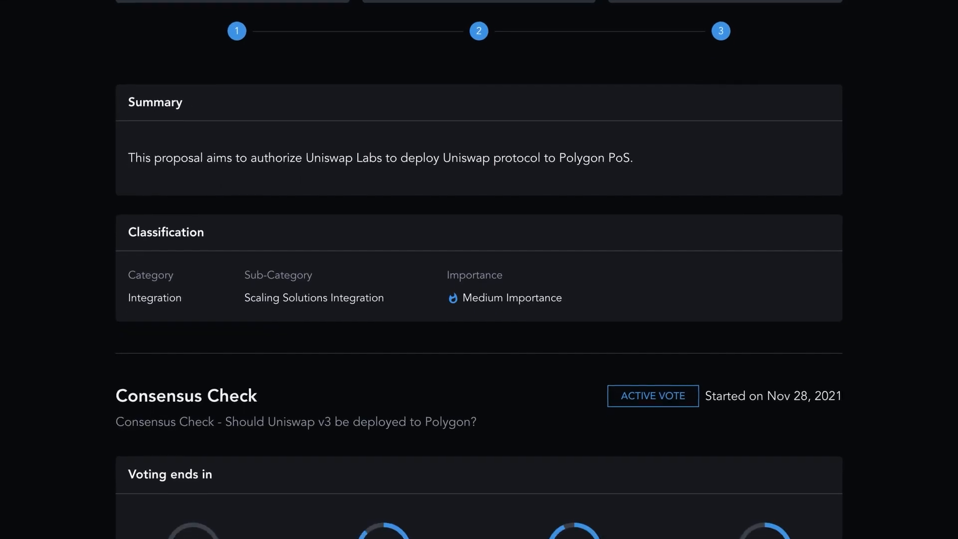
pyautogui.scroll(-3)
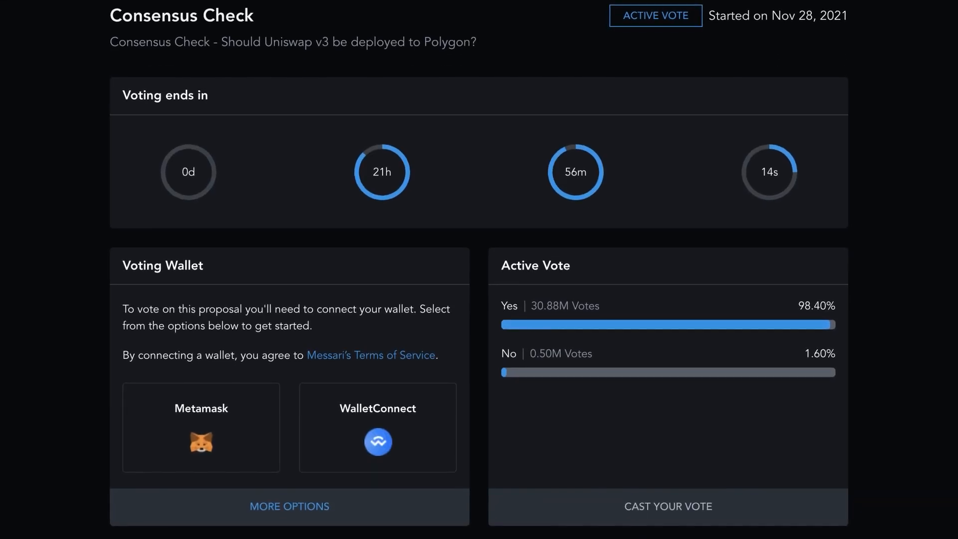
pyautogui.scroll(-3)
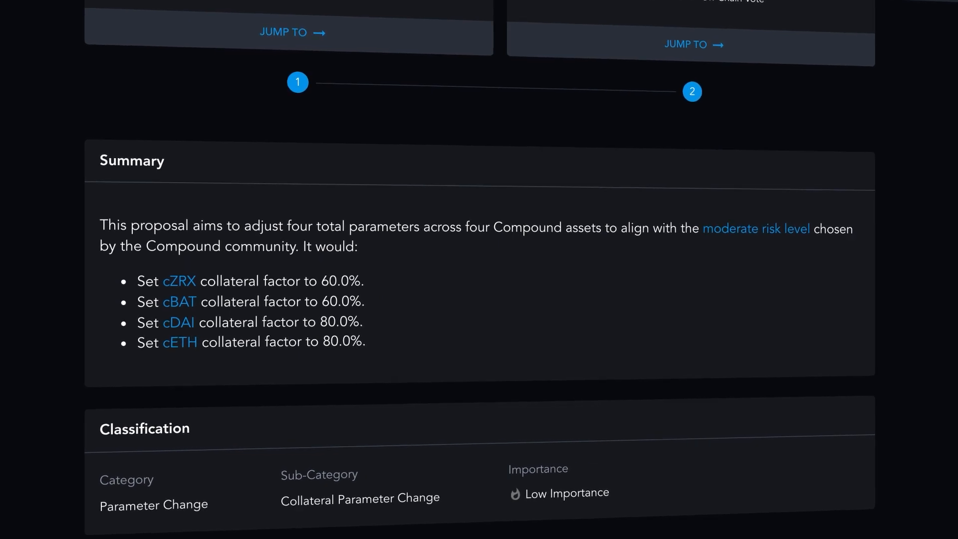
# Scroll the Compound collateral proposal to its executed On-Chain Vote results and voters.
pyautogui.scroll(3)
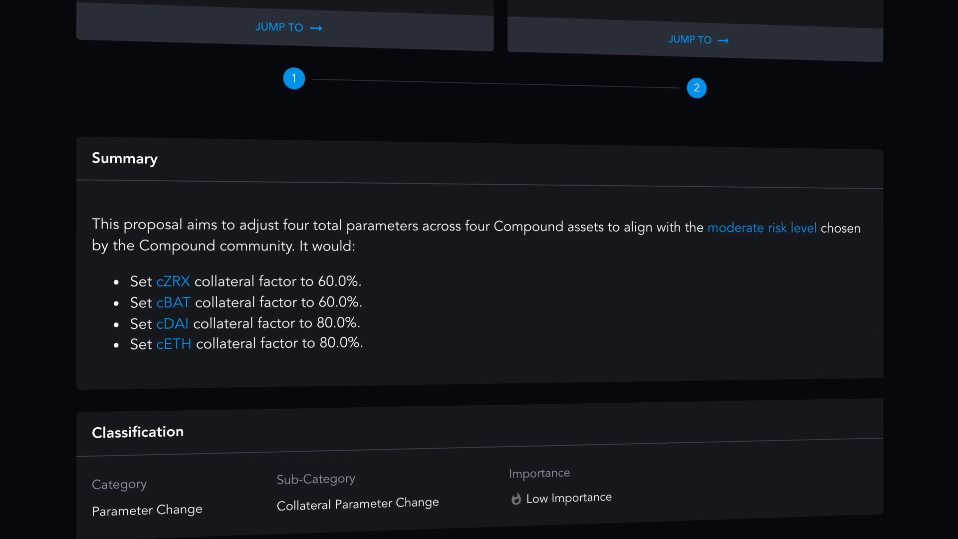
pyautogui.scroll(-3)
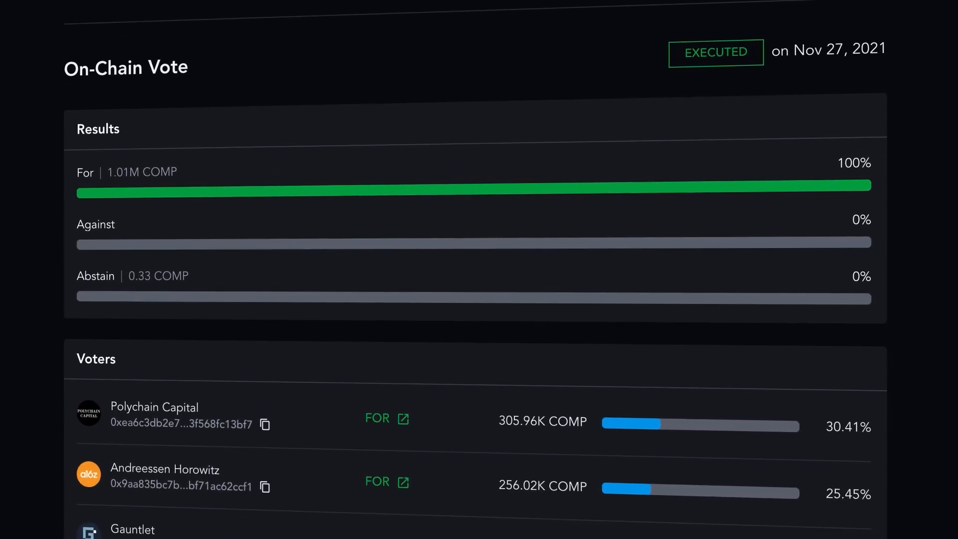
pyautogui.scroll(-3)
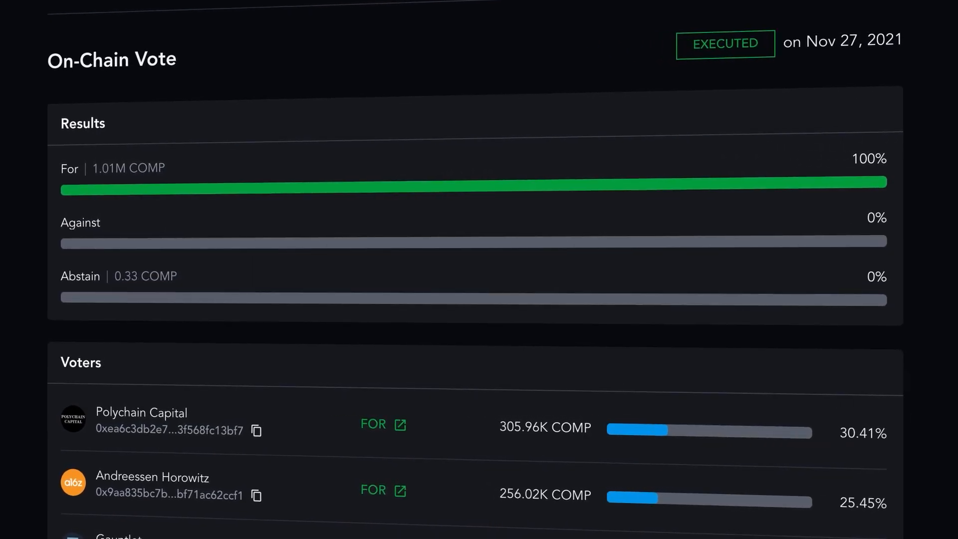
pyautogui.scroll(3)
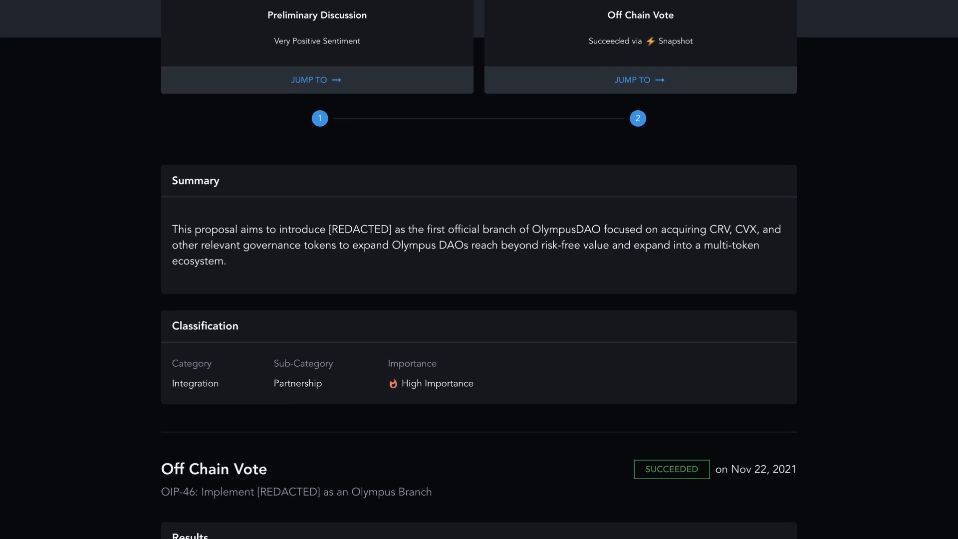
pyautogui.scroll(-3)
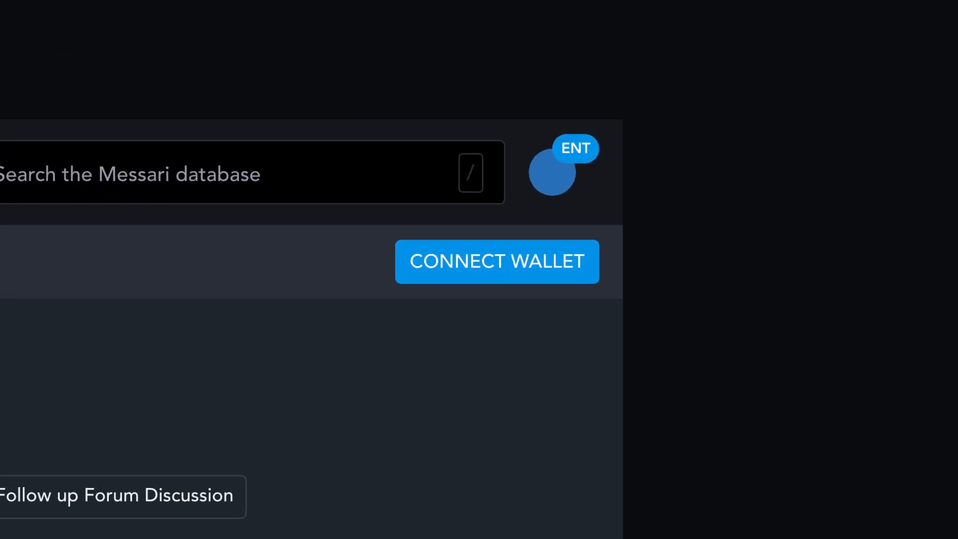
# Connect a wallet and jump to the Lobis DAO partnership's active off-chain vote to see voting power.
pyautogui.click(497, 262)
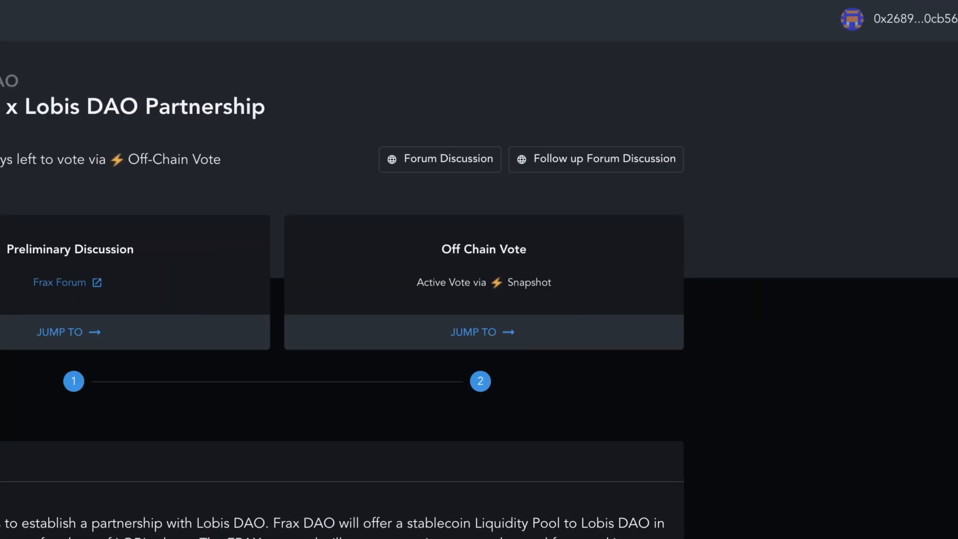
pyautogui.click(898, 19)
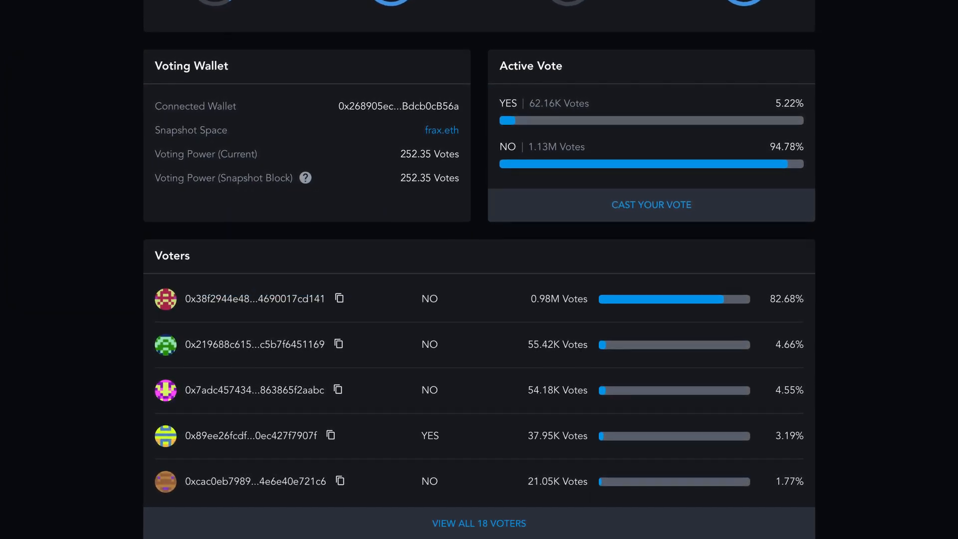
pyautogui.scroll(3)
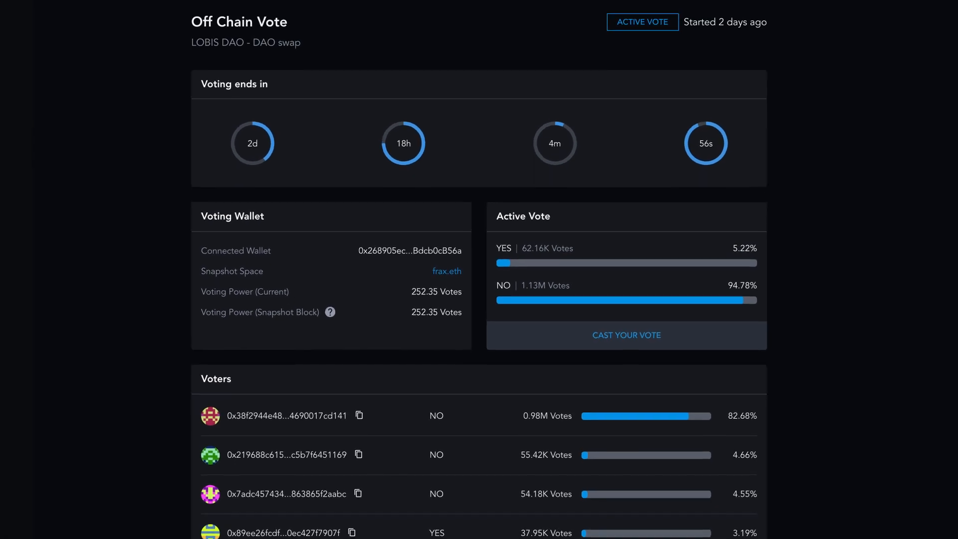
pyautogui.scroll(-3)
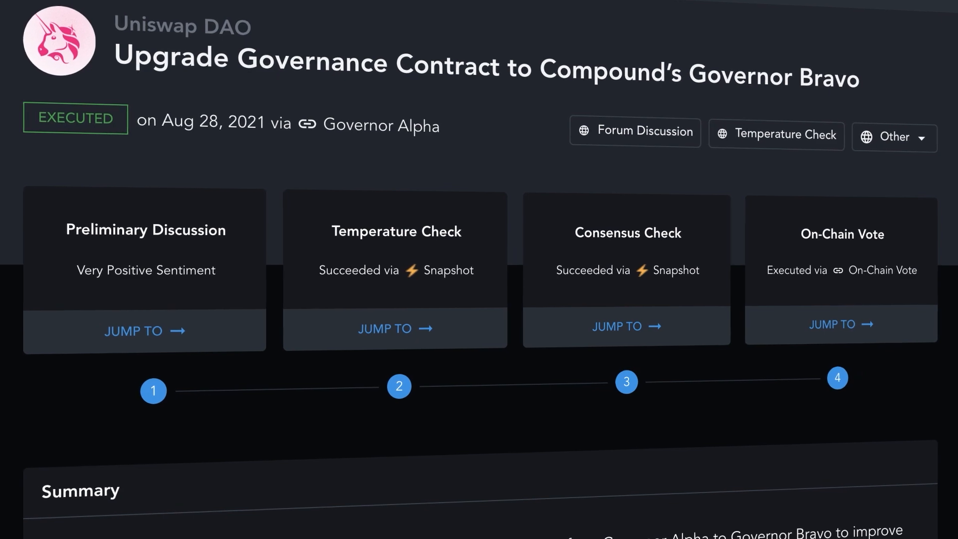
# Scroll the OIP-46 Off Chain Vote results (99.55% support) and its voter list.
pyautogui.scroll(-3)
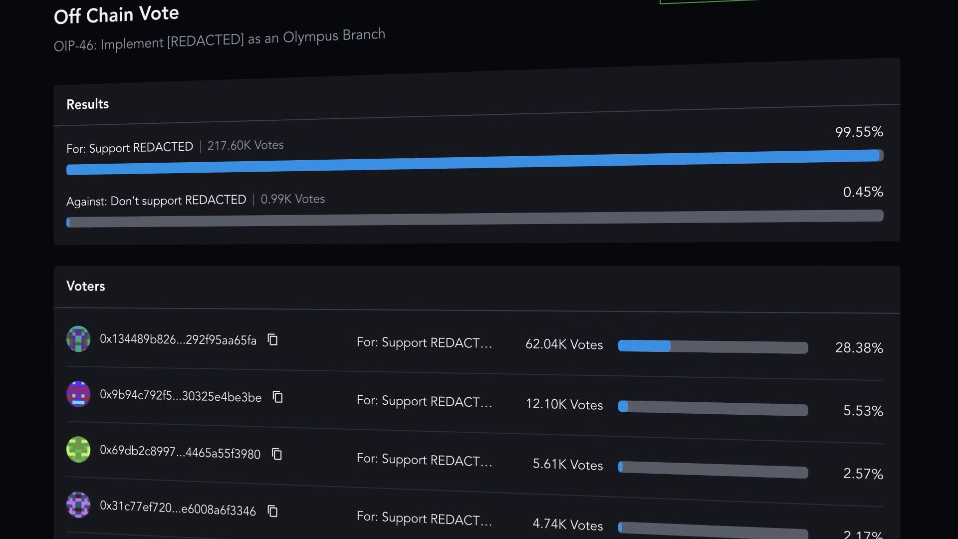
pyautogui.scroll(-3)
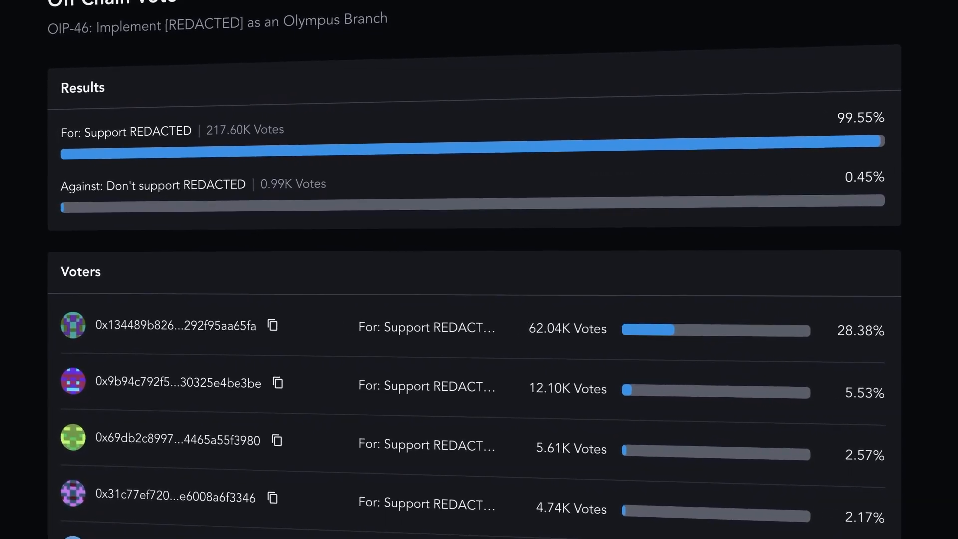